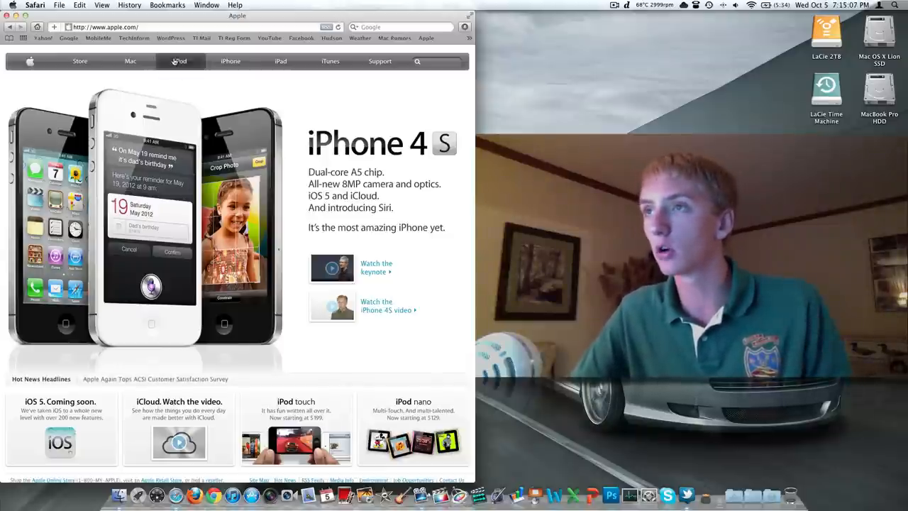
Go from the iPhone 4S homepage to Apple's iPod nano product page.
{"action": "left_click", "coordinate": [180, 61]}
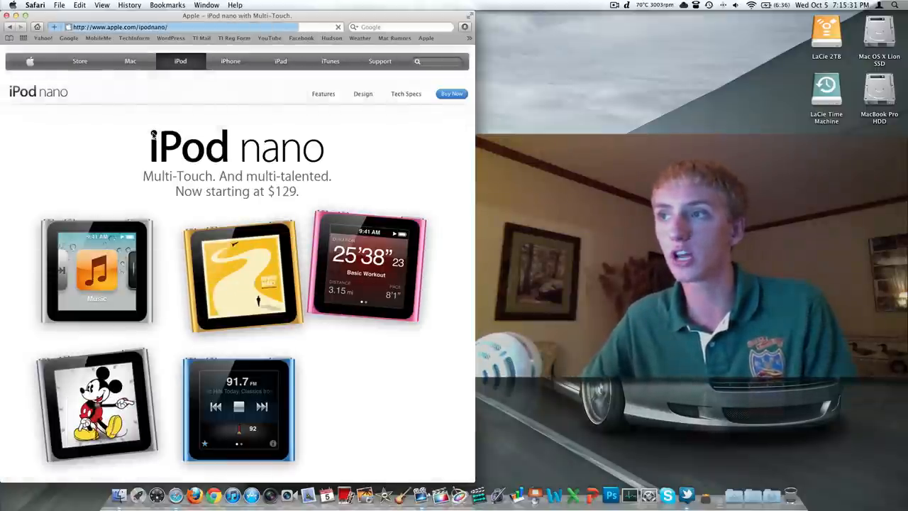
Move from the iPod nano page to Apple's main iPod page featuring iPod touch.
{"action": "scroll", "scroll_direction": "down", "scroll_amount": 3}
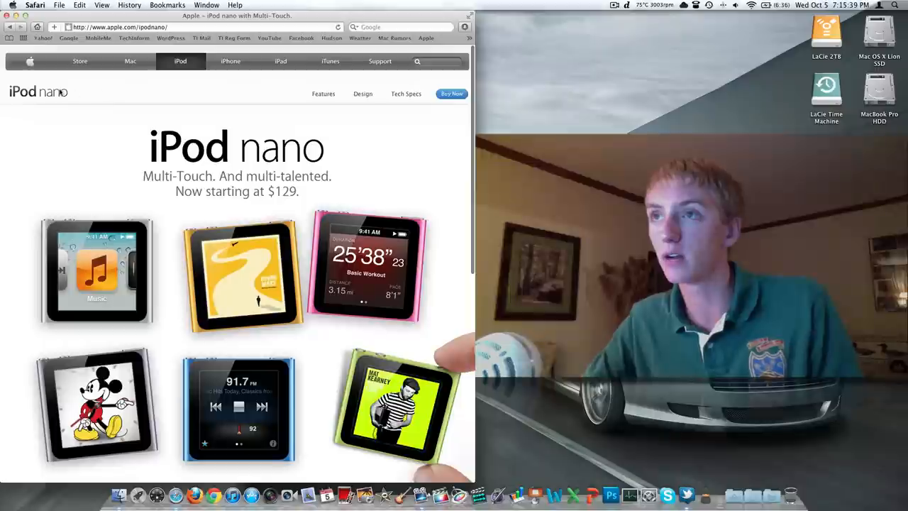
{"action": "left_click", "coordinate": [179, 61]}
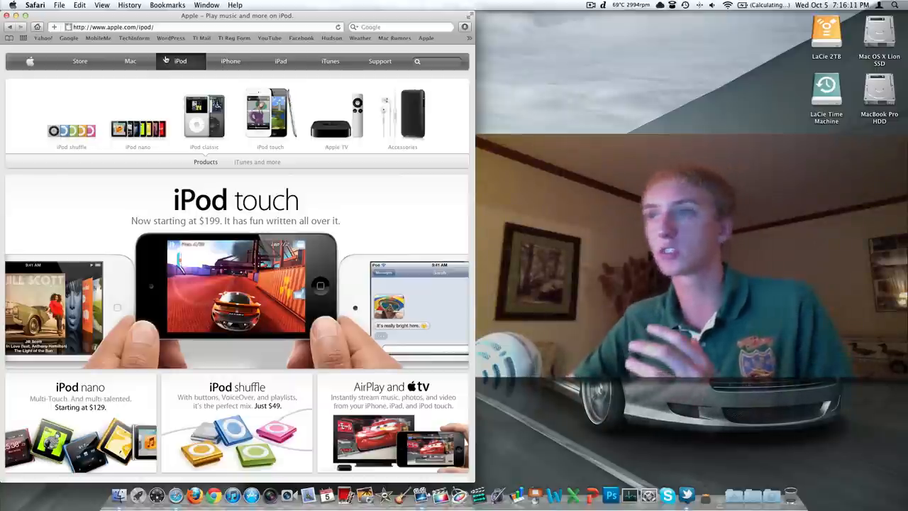
Return to Apple's homepage, then load the TechInform.us homepage from the bookmarks bar.
{"action": "left_click", "coordinate": [29, 61]}
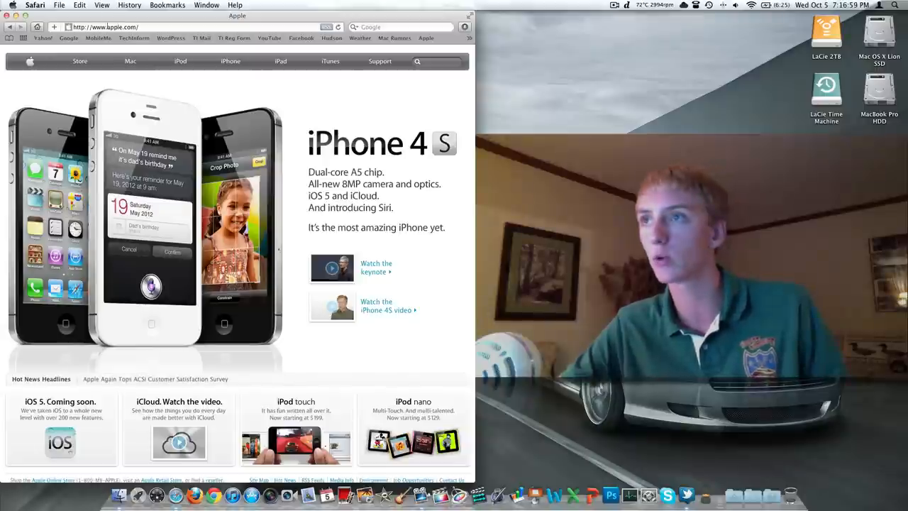
{"action": "left_click", "coordinate": [134, 37]}
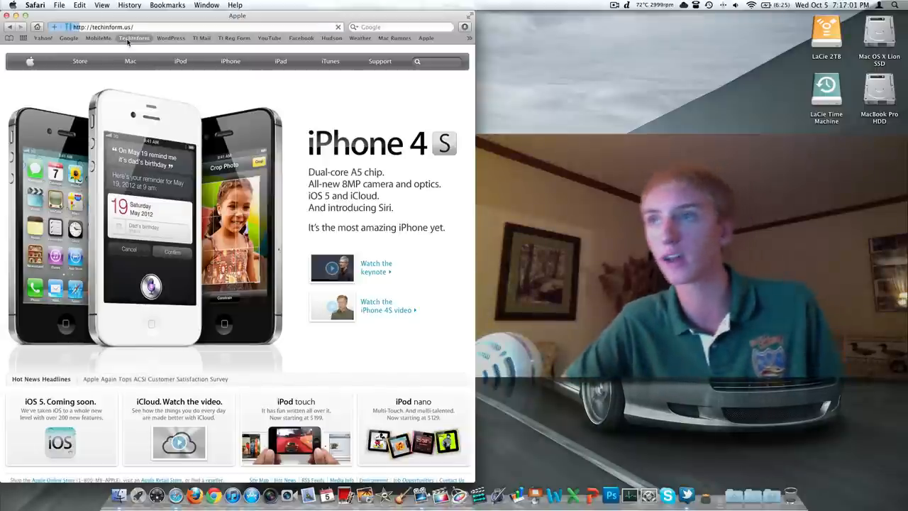
{"action": "left_click", "coordinate": [134, 37]}
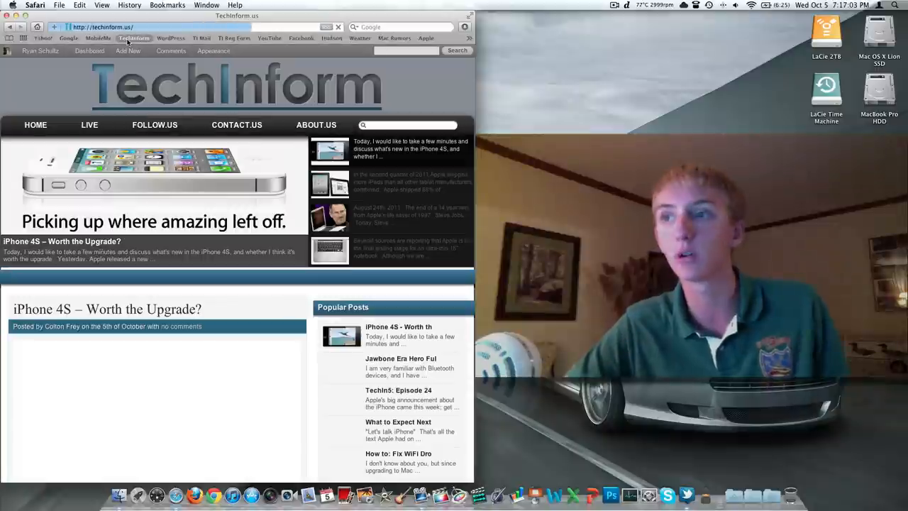